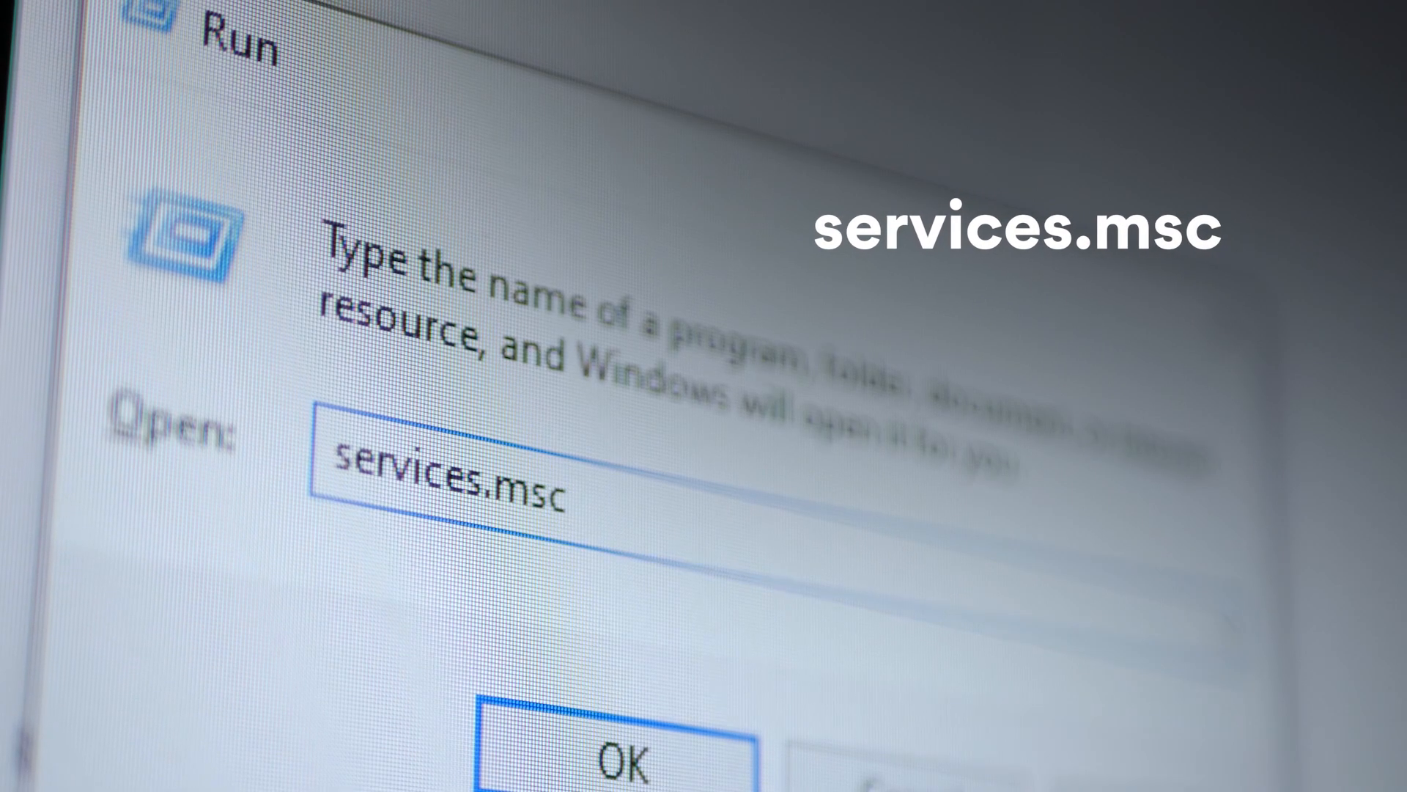
Step: Confirm services.msc in the Run dialog to launch the Services console
{"action": "left_click", "coordinate": [626, 754]}
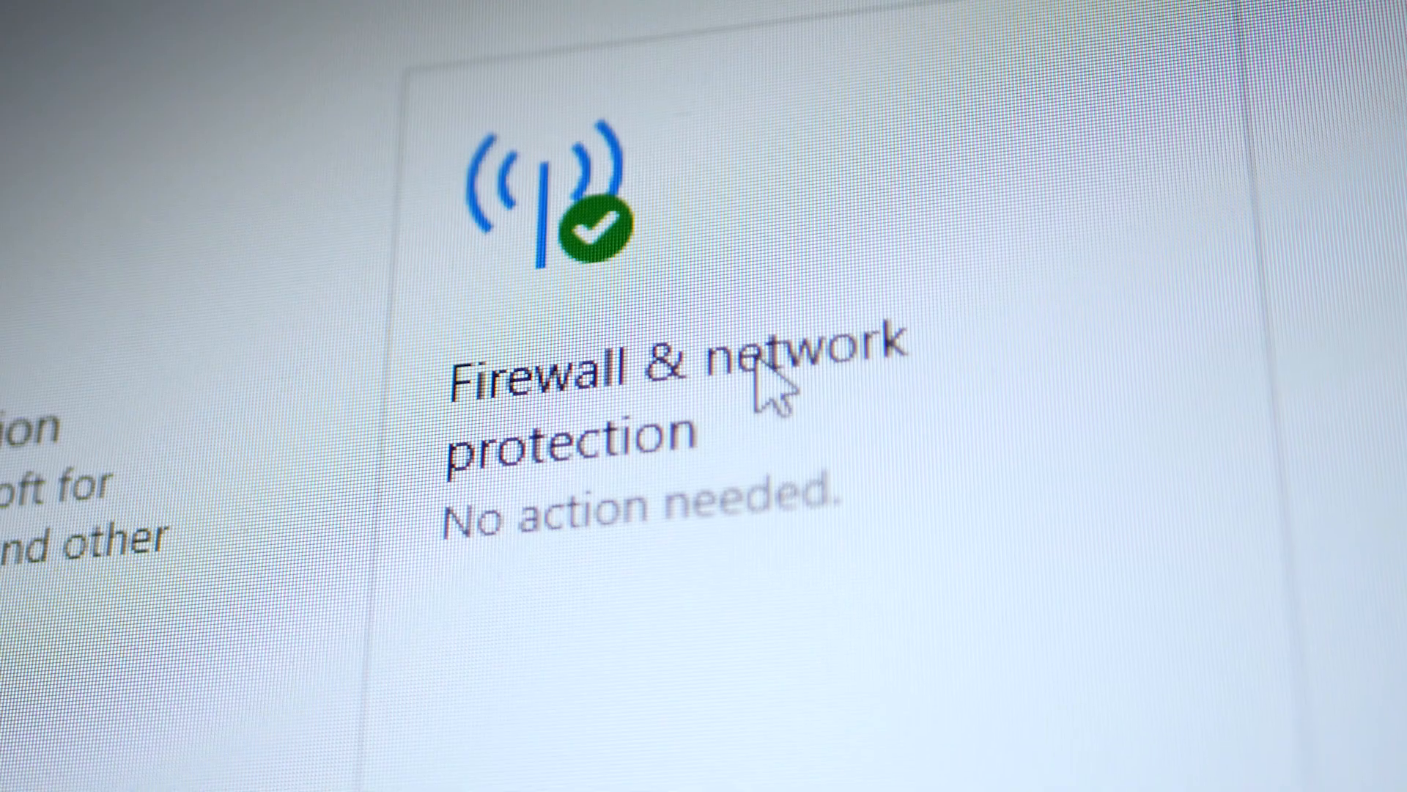
Step: Open the Firewall & network protection page in Windows Security
{"action": "left_click", "coordinate": [628, 404]}
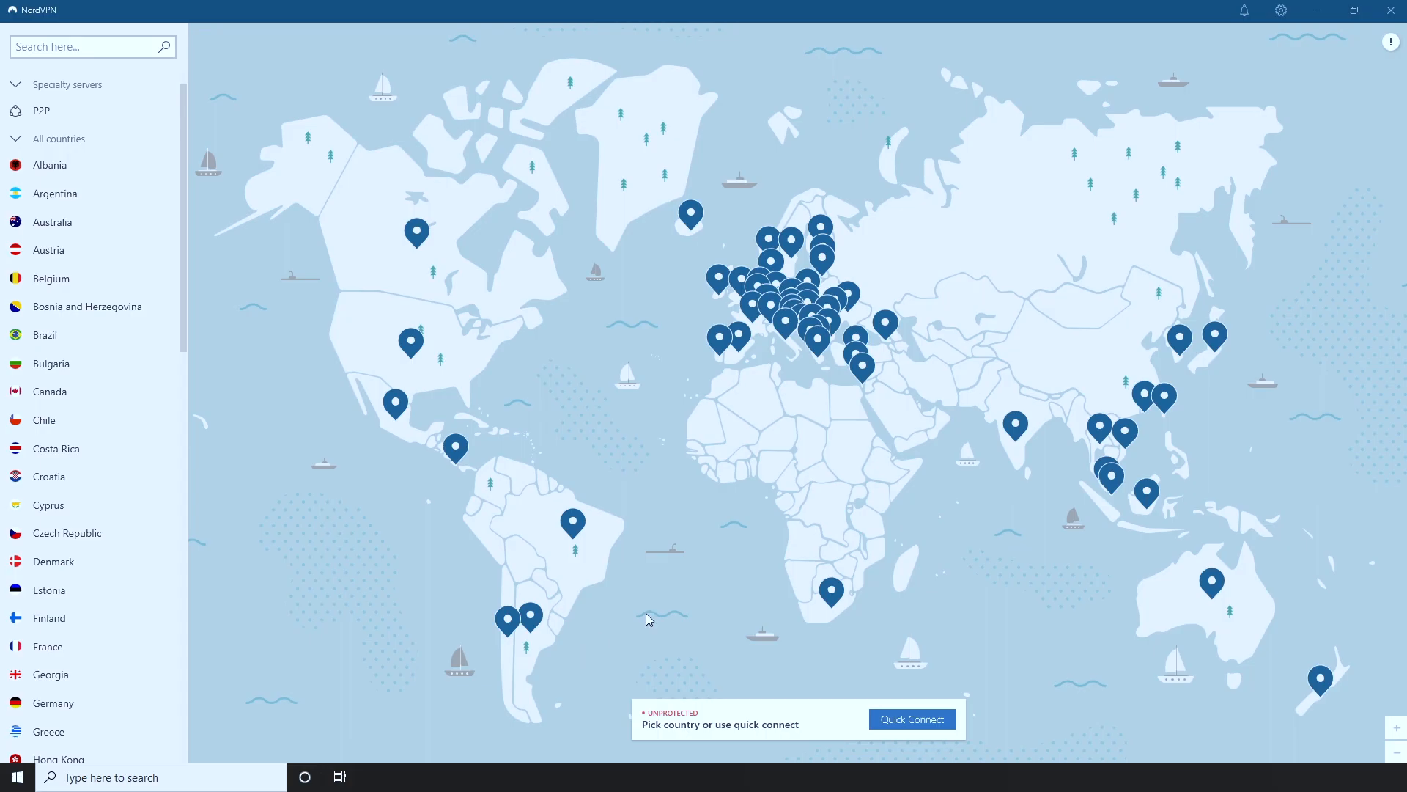
Step: Turn on custom DNS in NordVPN's Advanced settings with 8.8.8.8 and 8.8.4.4, then return to the map
{"action": "left_click", "coordinate": [1280, 10]}
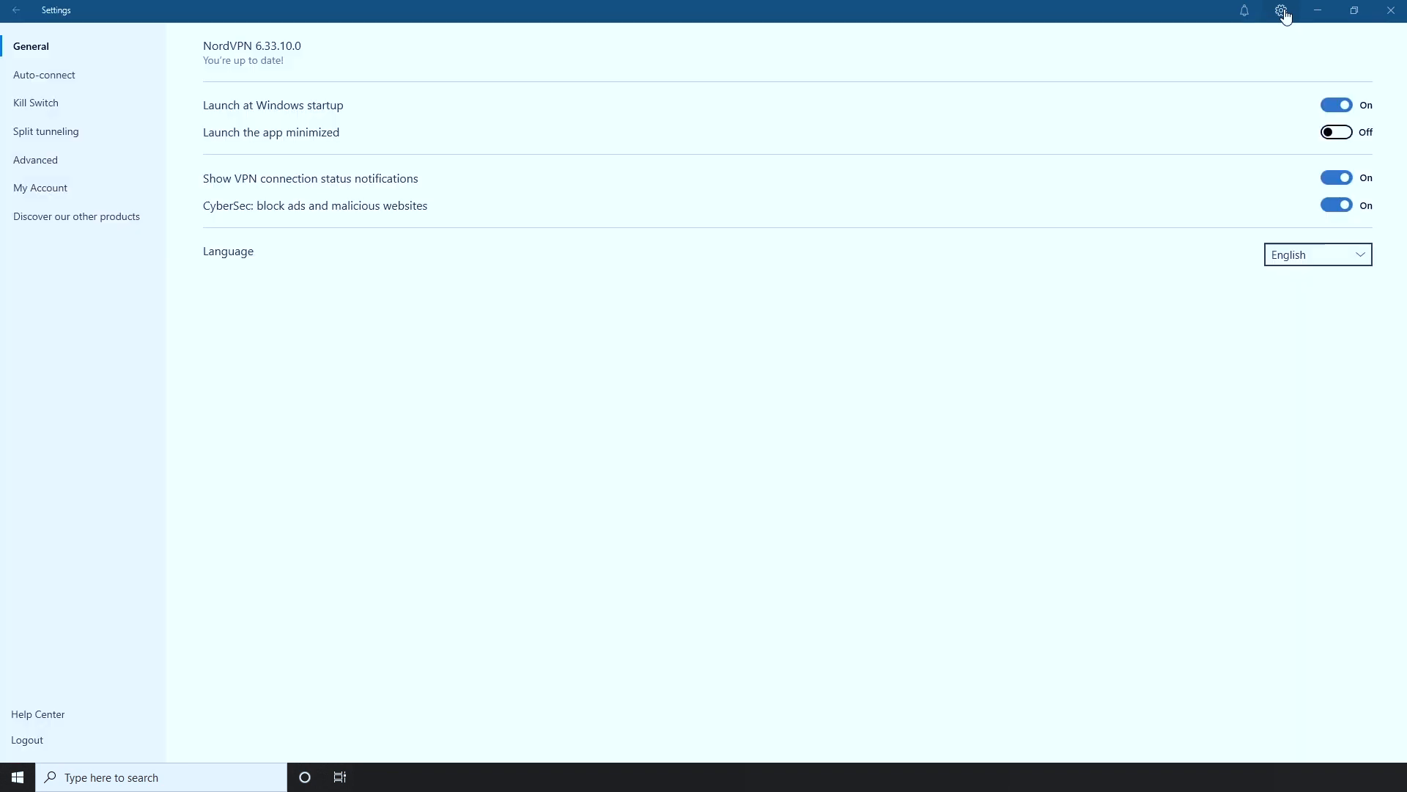
{"action": "left_click", "coordinate": [36, 159]}
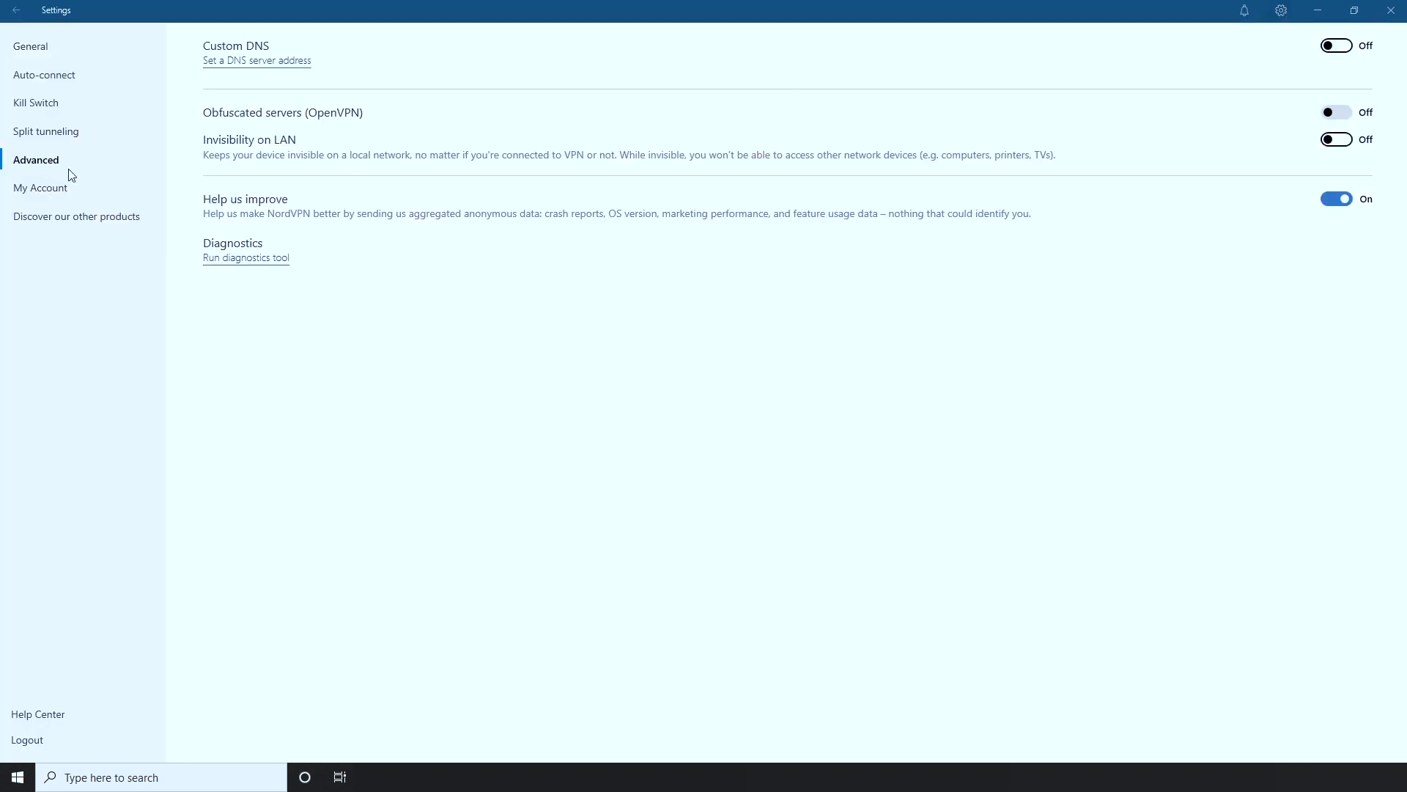
{"action": "left_click", "coordinate": [1336, 46]}
{"action": "type", "text": "8.8.8."}
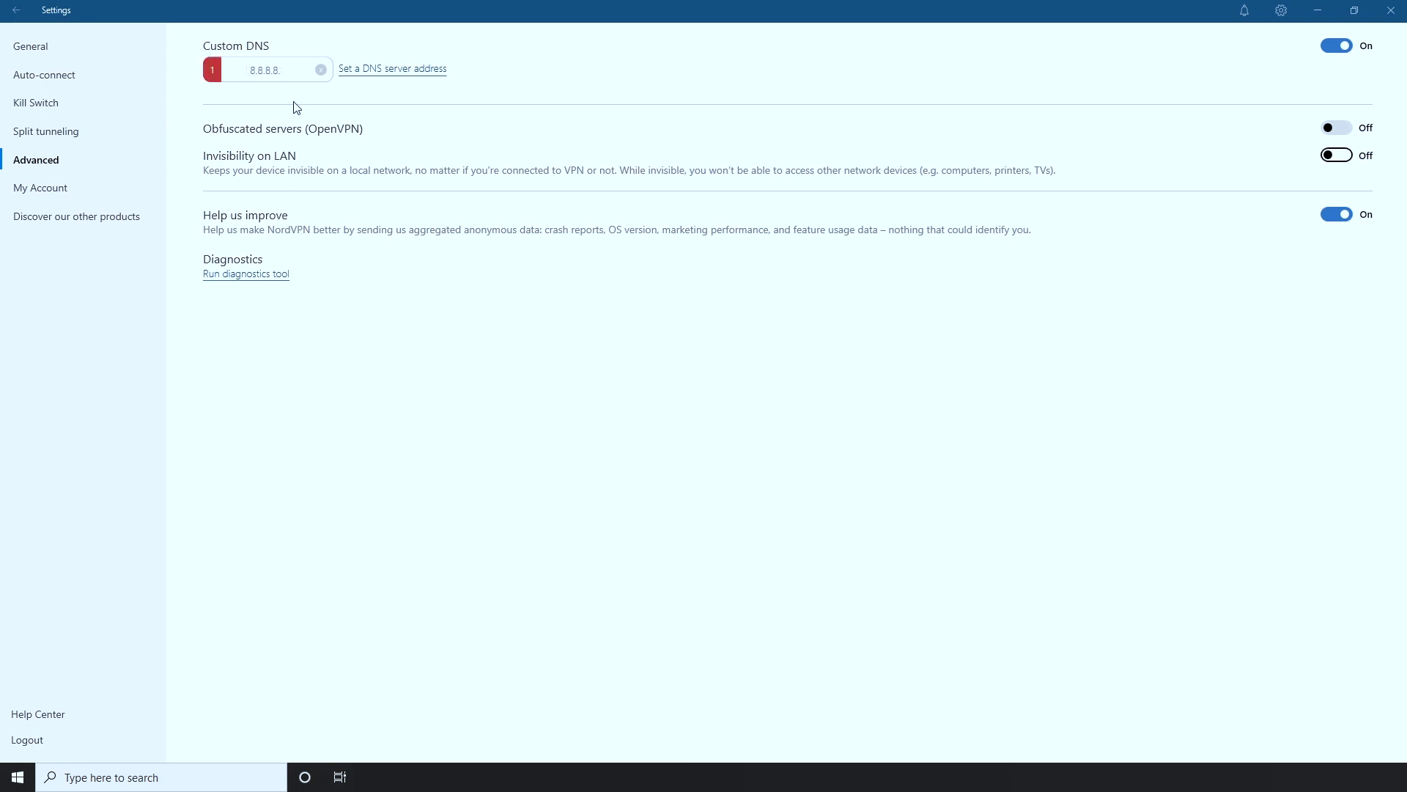
{"action": "mouse_move", "coordinate": [373, 72]}
{"action": "type", "text": "8"}
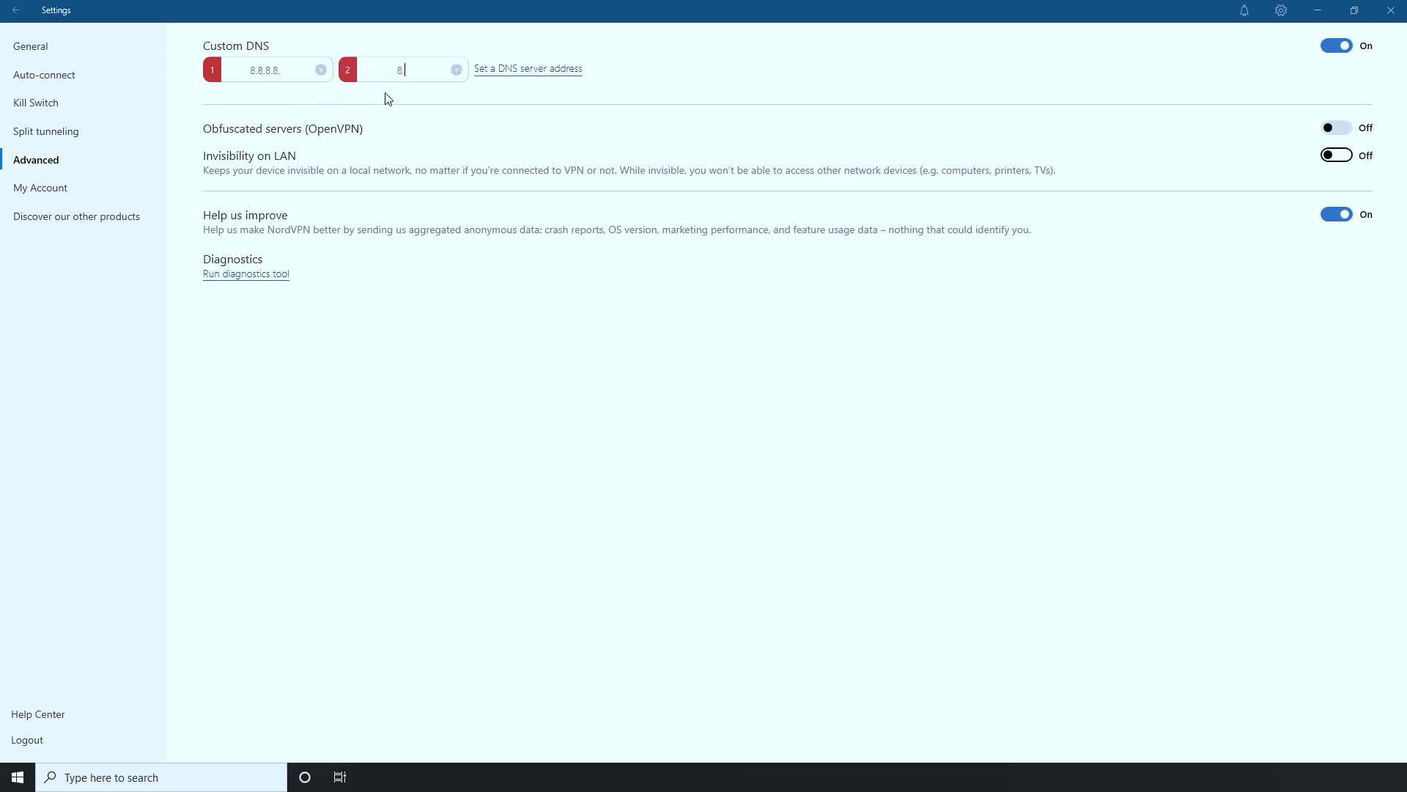
{"action": "type", "text": ".8.4.4"}
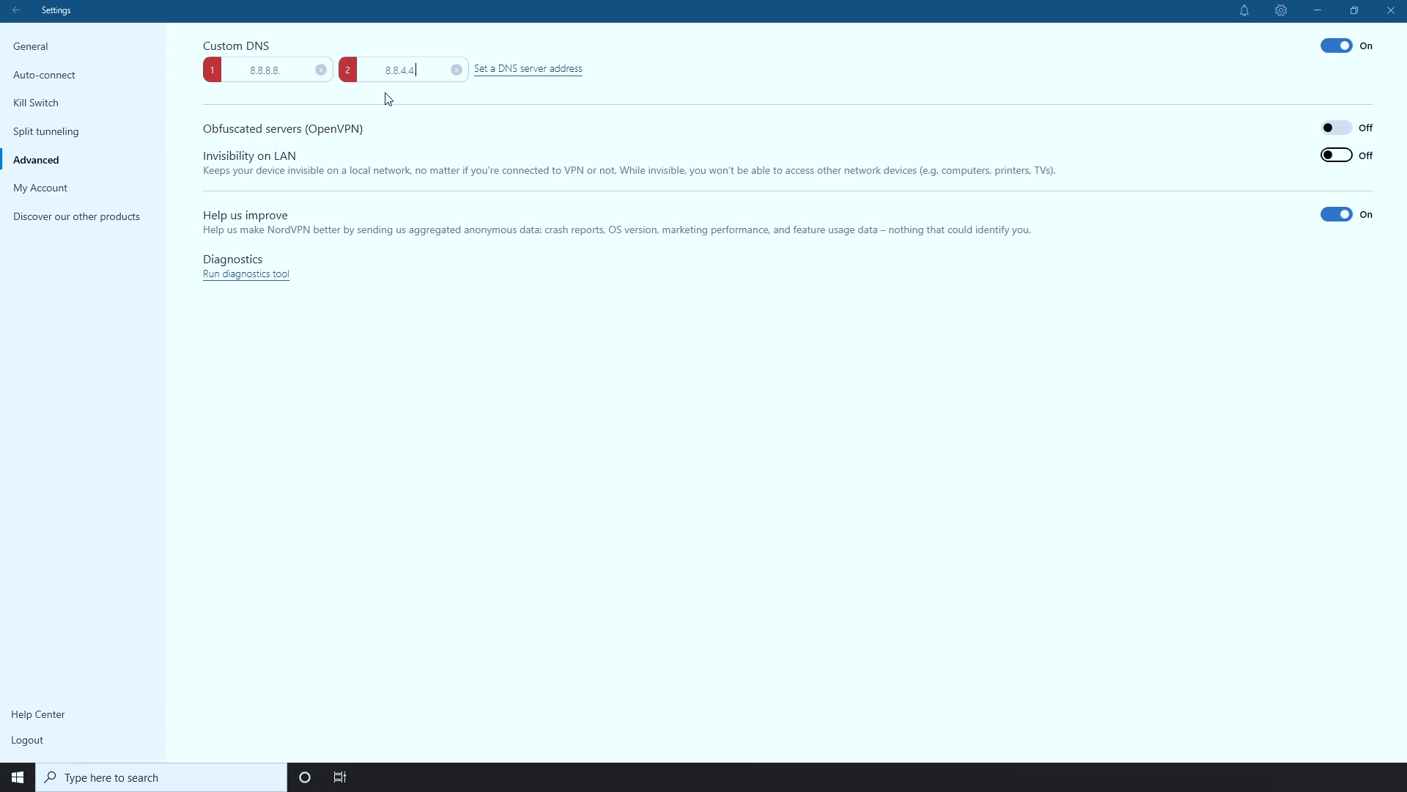
{"action": "left_click", "coordinate": [15, 10]}
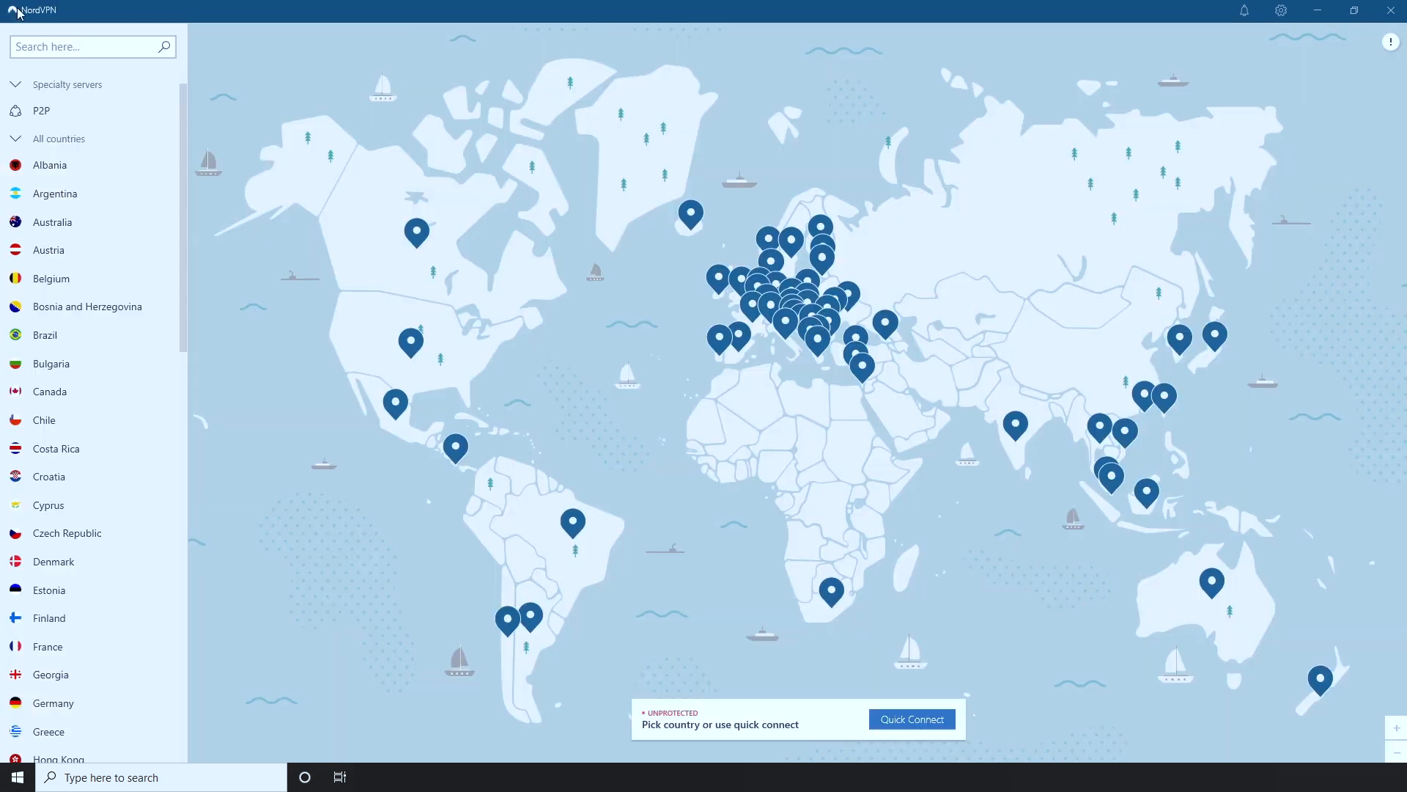
{"action": "mouse_move", "coordinate": [816, 619]}
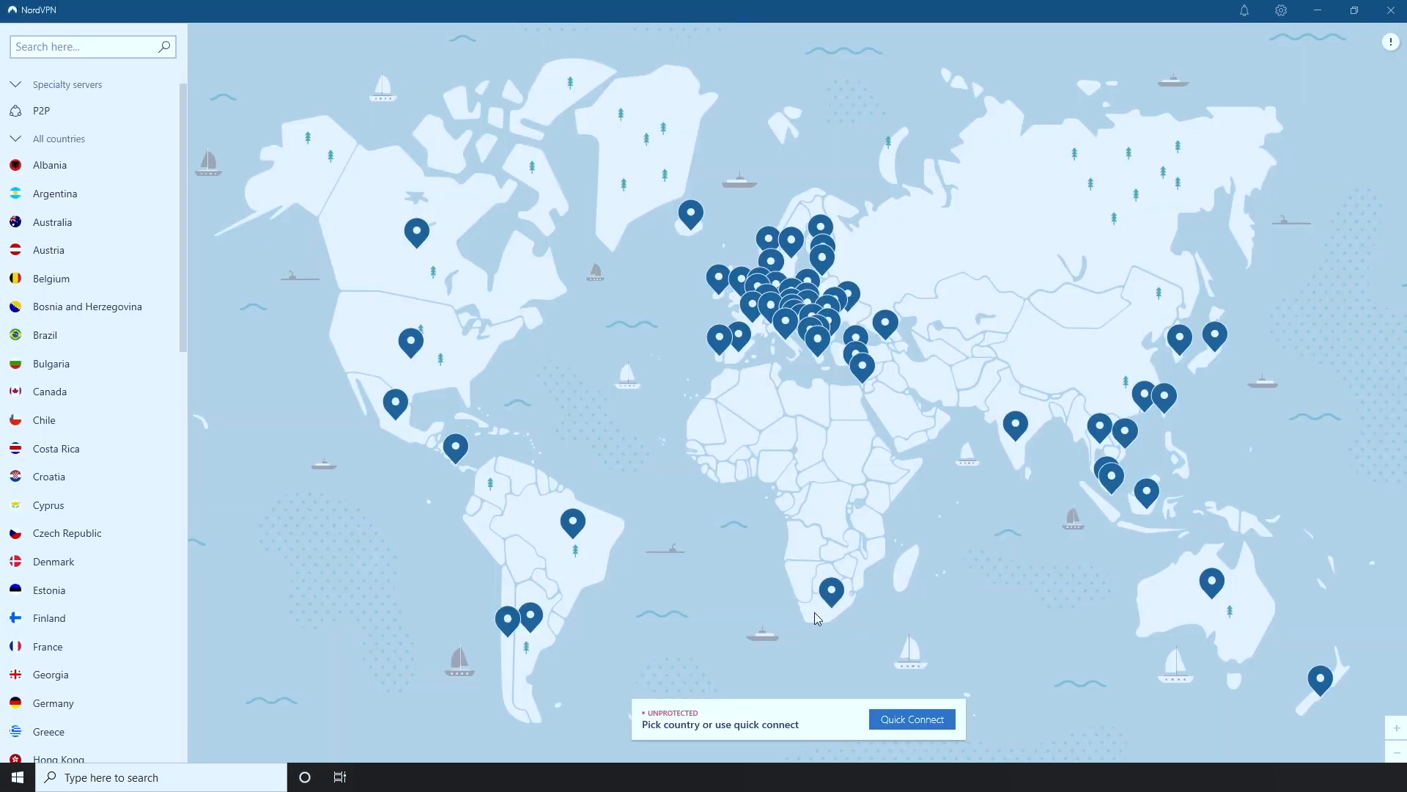
{"action": "mouse_move", "coordinate": [1258, 64]}
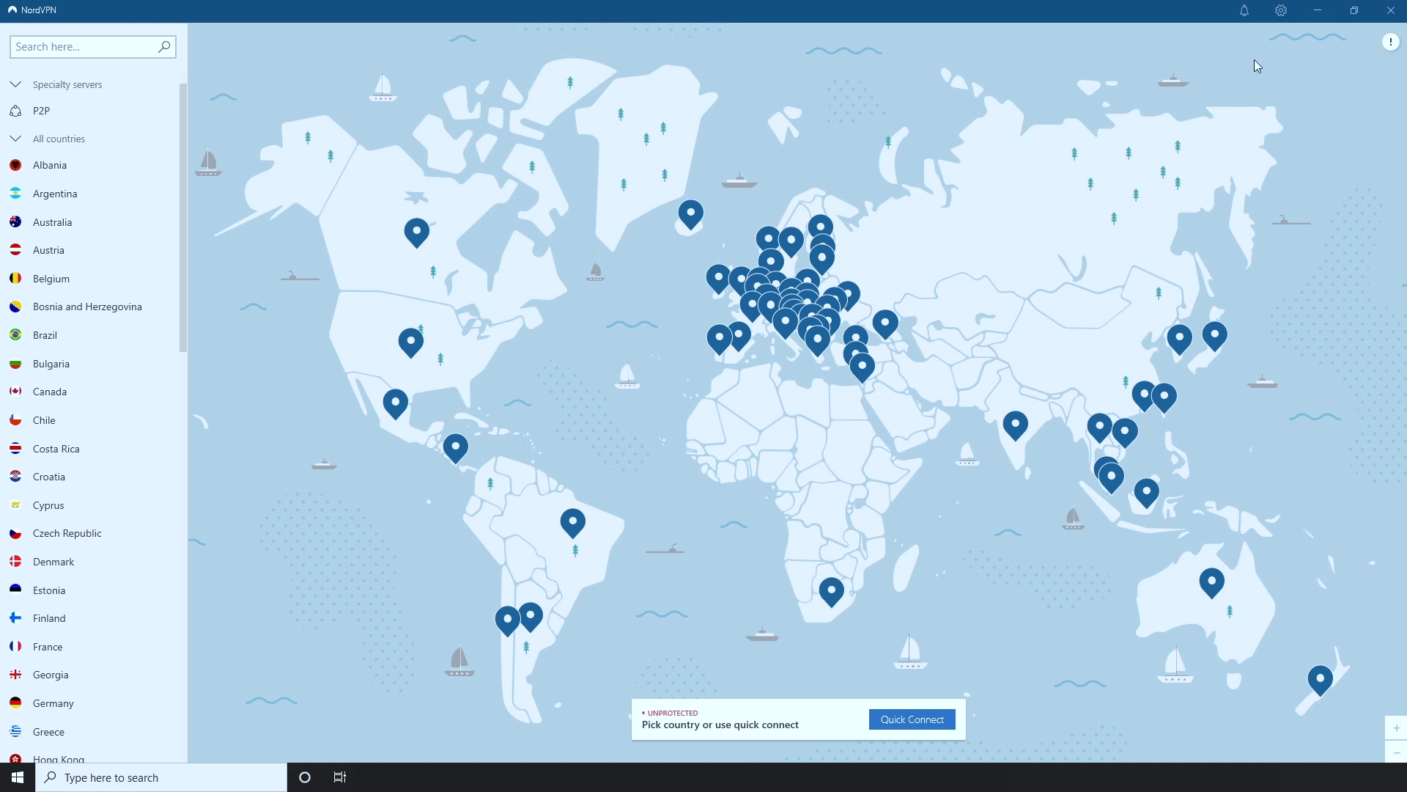
Step: Launch the diagnostics tool from NordVPN's Advanced settings and choose Reset app
{"action": "left_click", "coordinate": [1281, 9]}
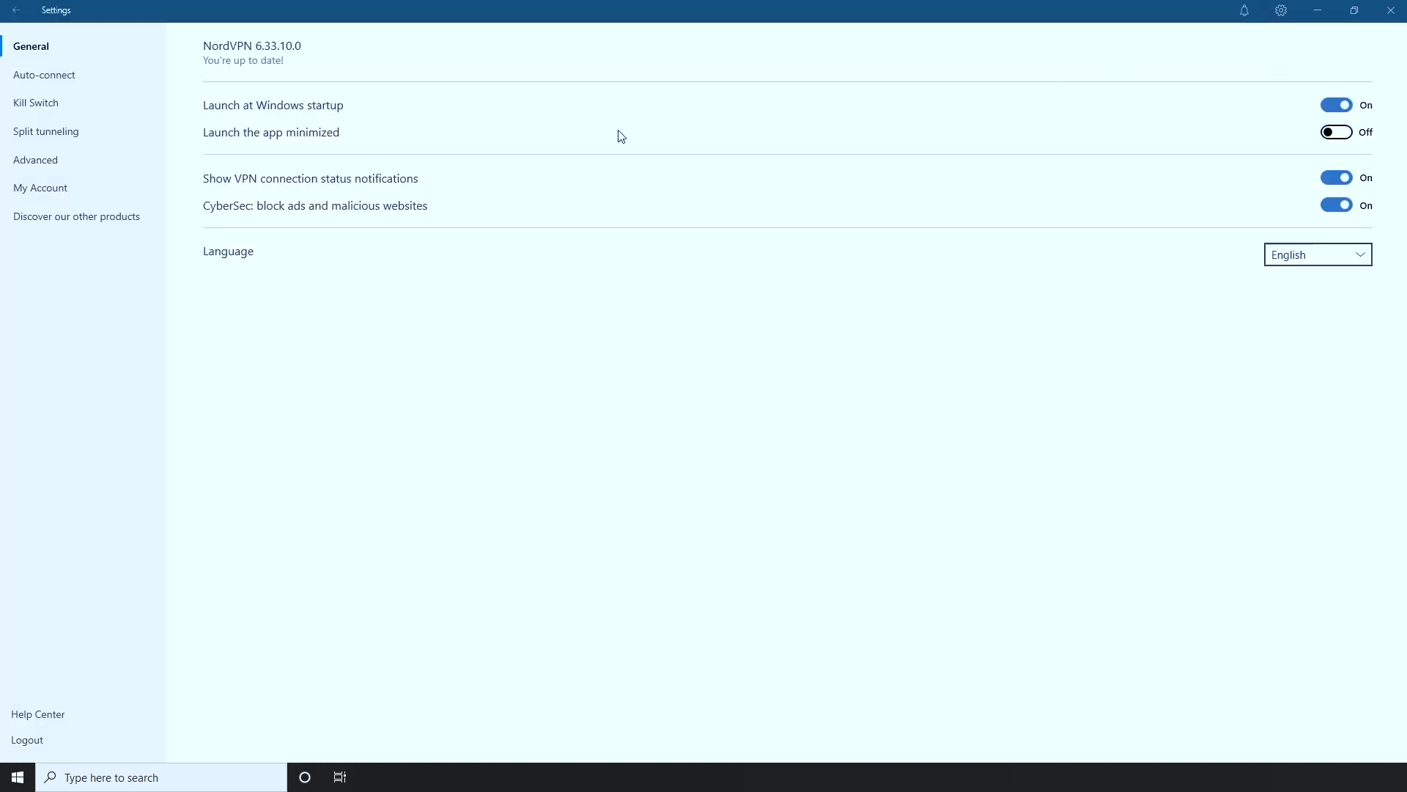
{"action": "left_click", "coordinate": [35, 159]}
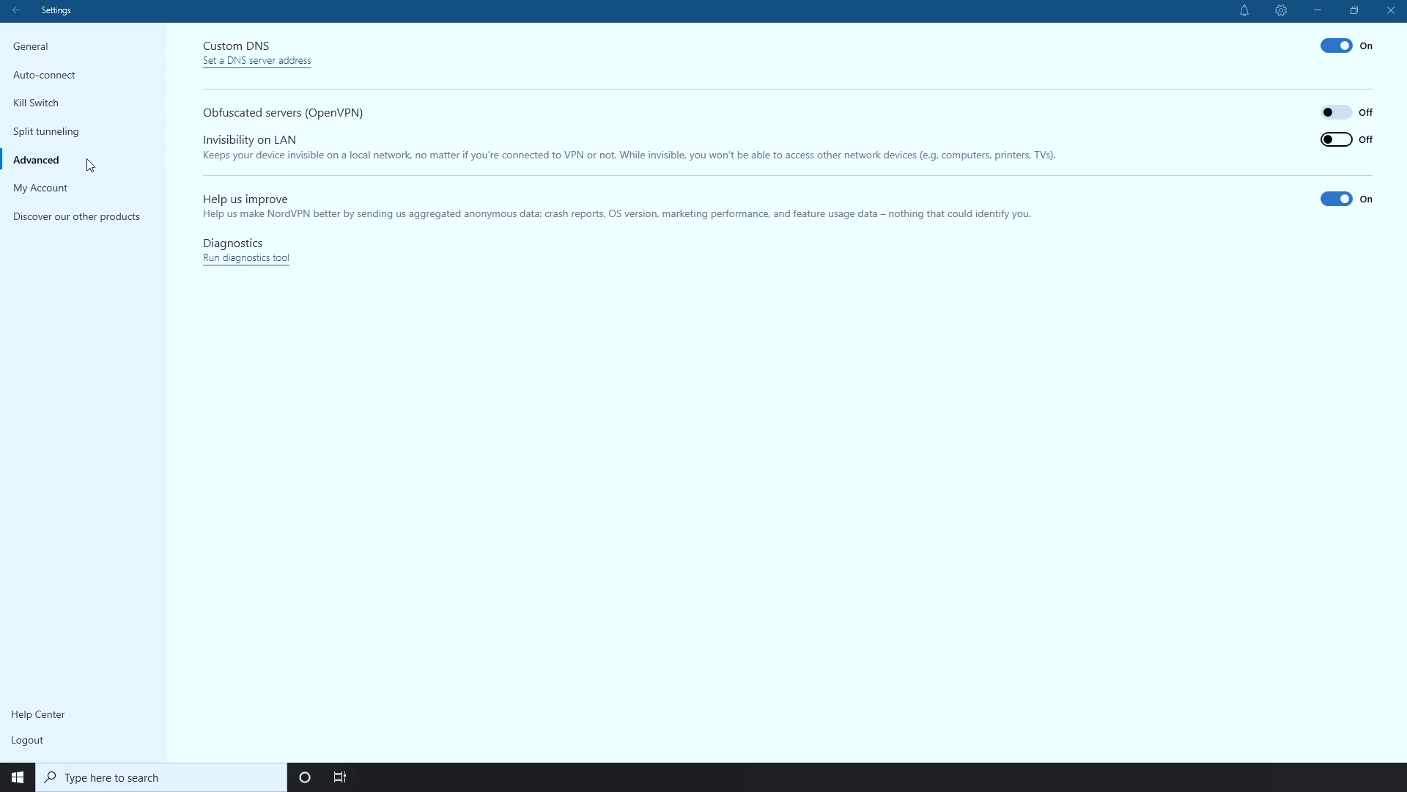
{"action": "left_click", "coordinate": [244, 258]}
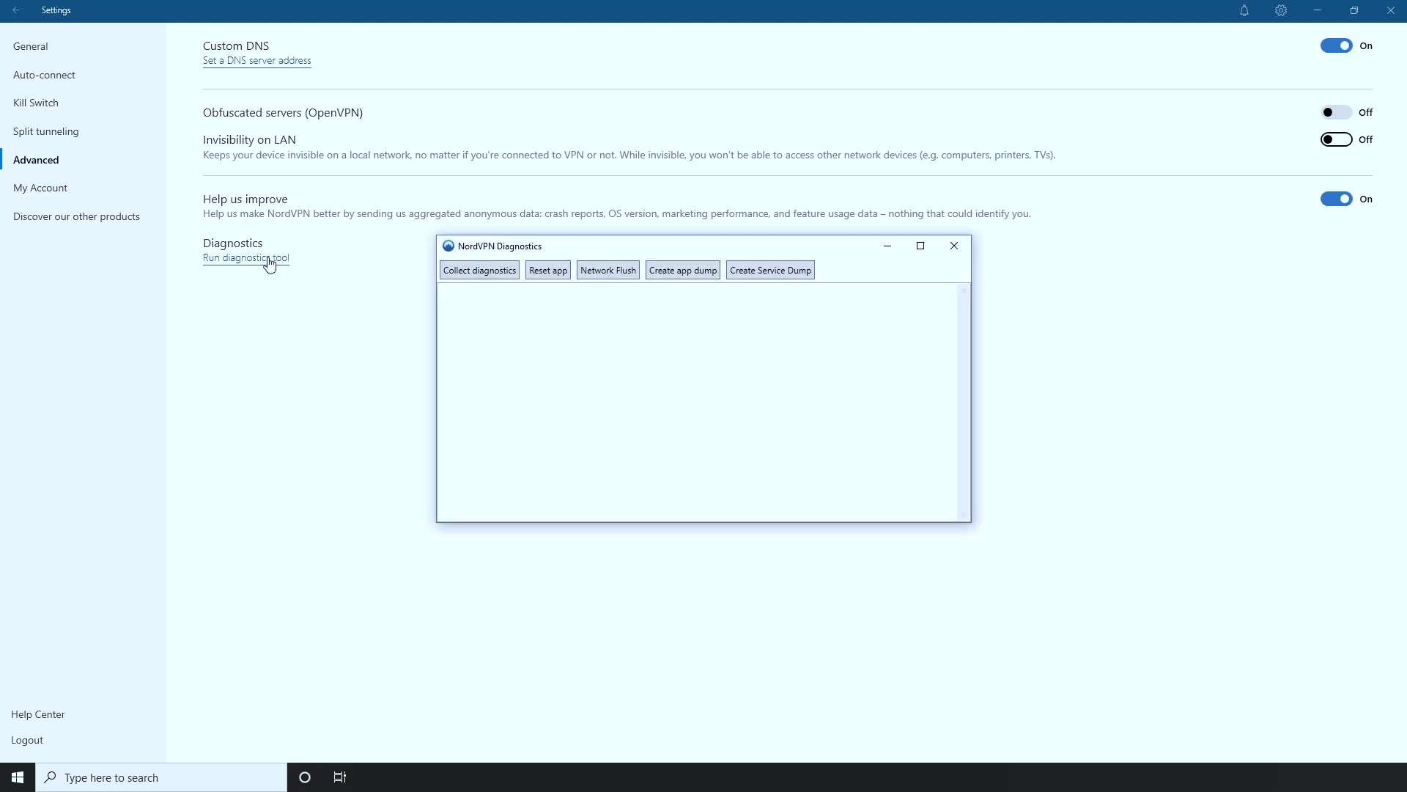
{"action": "left_click", "coordinate": [548, 269]}
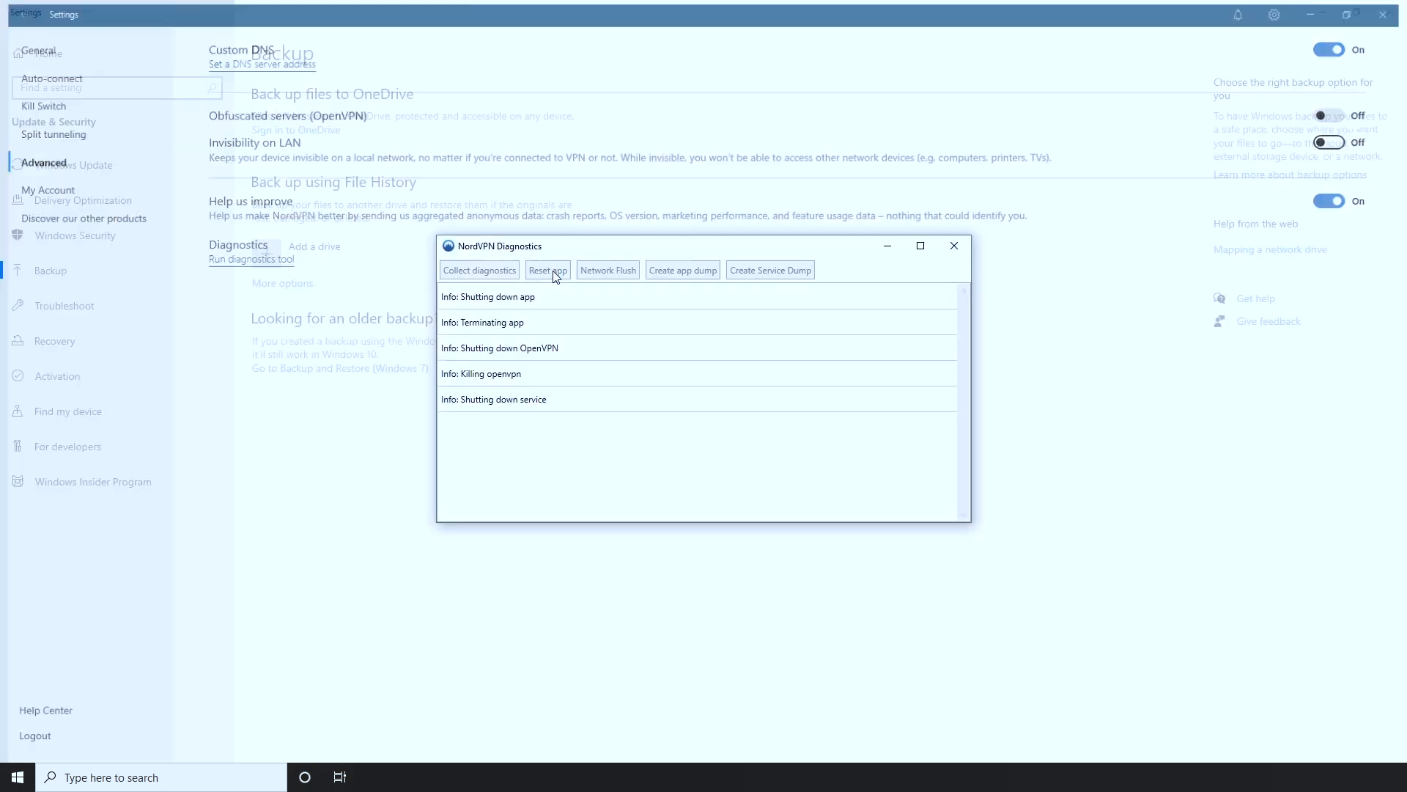